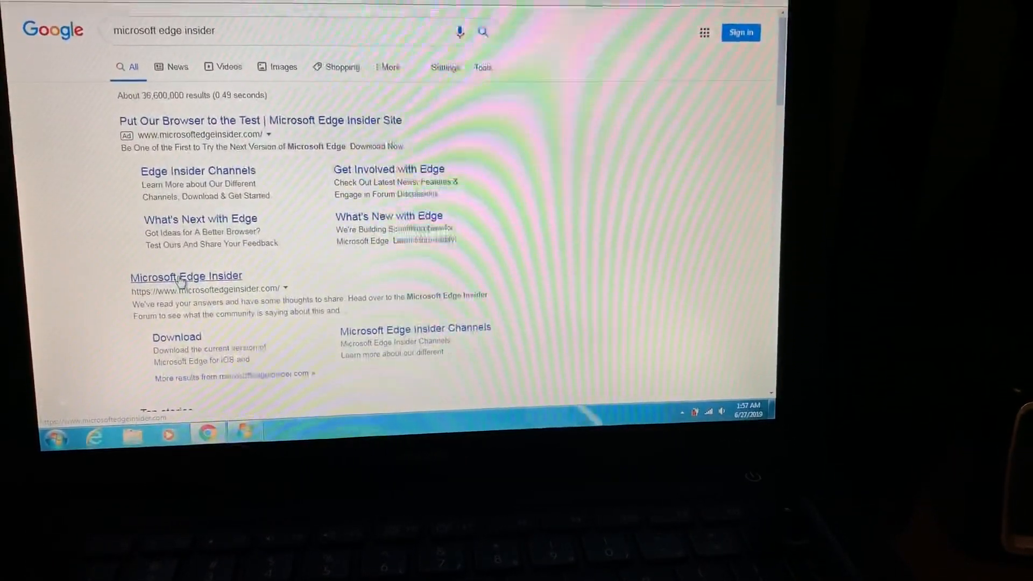
Open the Microsoft Edge Insider result from the 'microsoft edge insider' Google search
{"action": "left_click", "coordinate": [186, 276]}
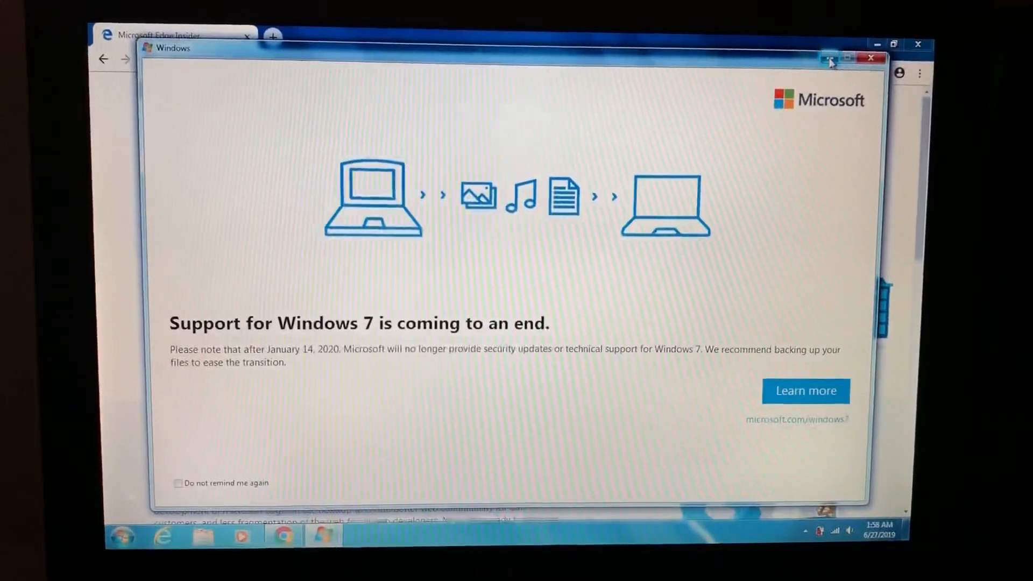
Close the Windows 7 end-of-support notice covering the Edge Insider page
{"action": "left_click", "coordinate": [872, 58]}
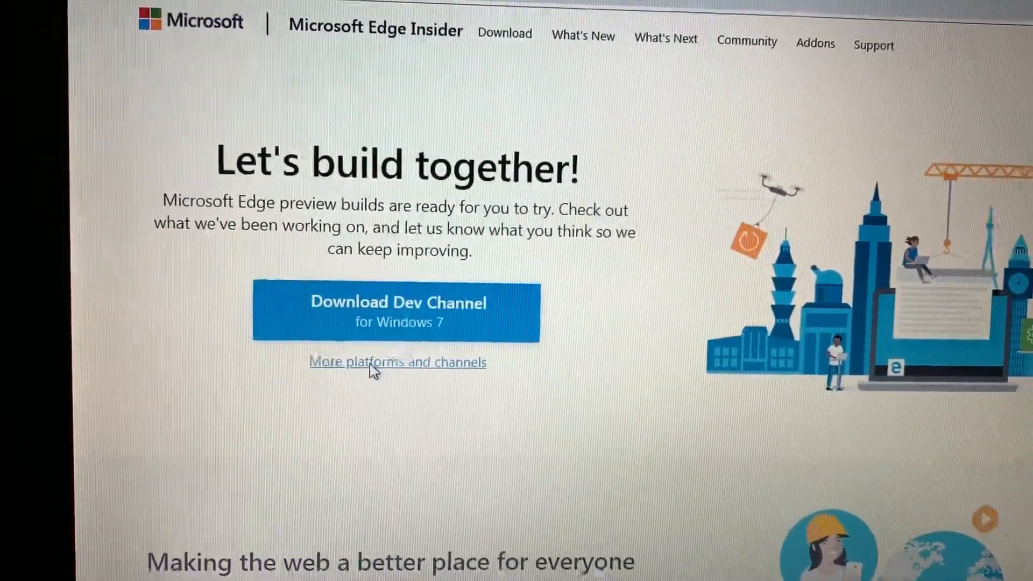
Under 'More platforms and channels', choose Download for the Canary Channel
{"action": "left_click", "coordinate": [397, 362]}
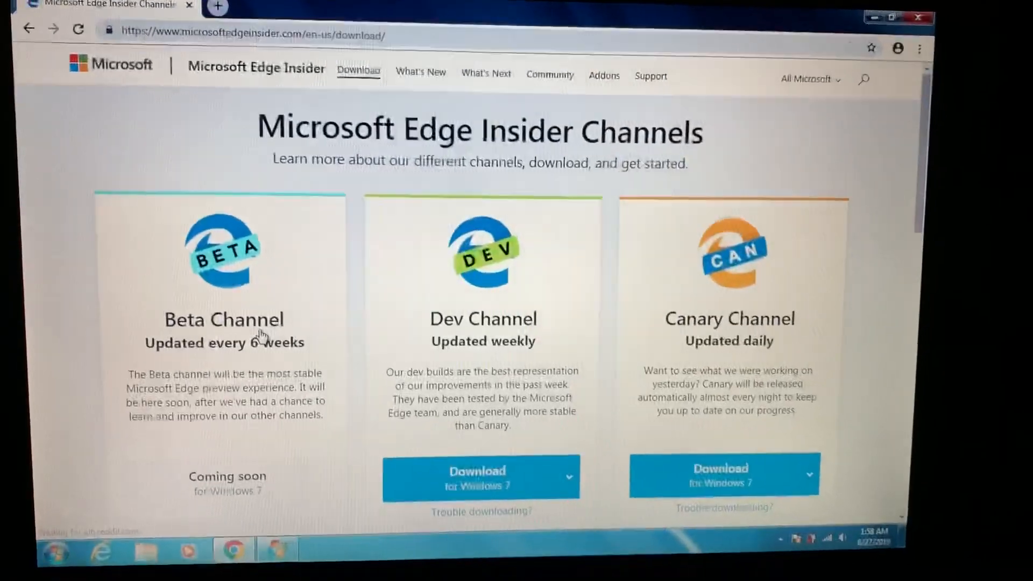
{"action": "scroll", "scroll_direction": "down", "scroll_amount": 3}
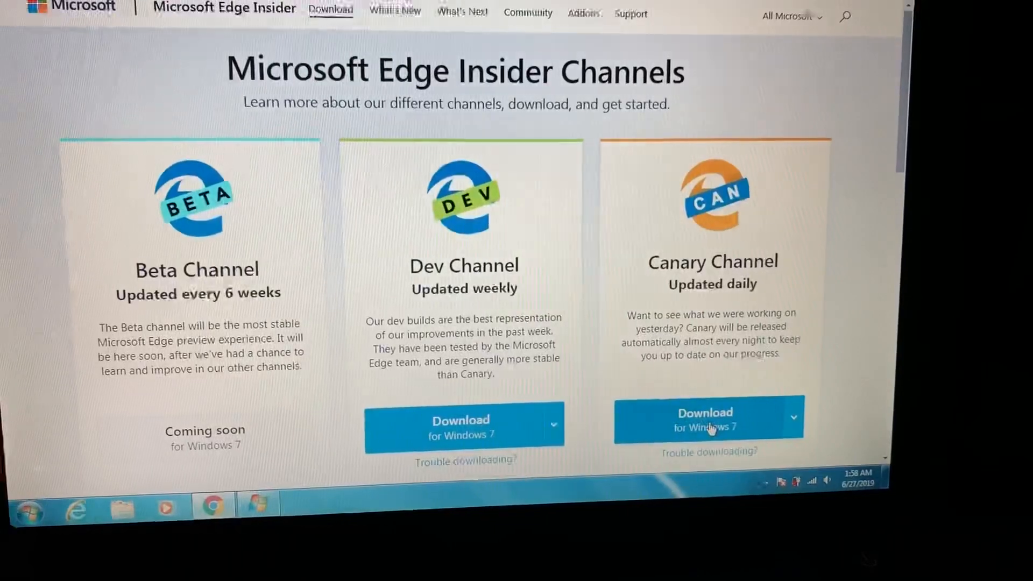
{"action": "left_click", "coordinate": [705, 420]}
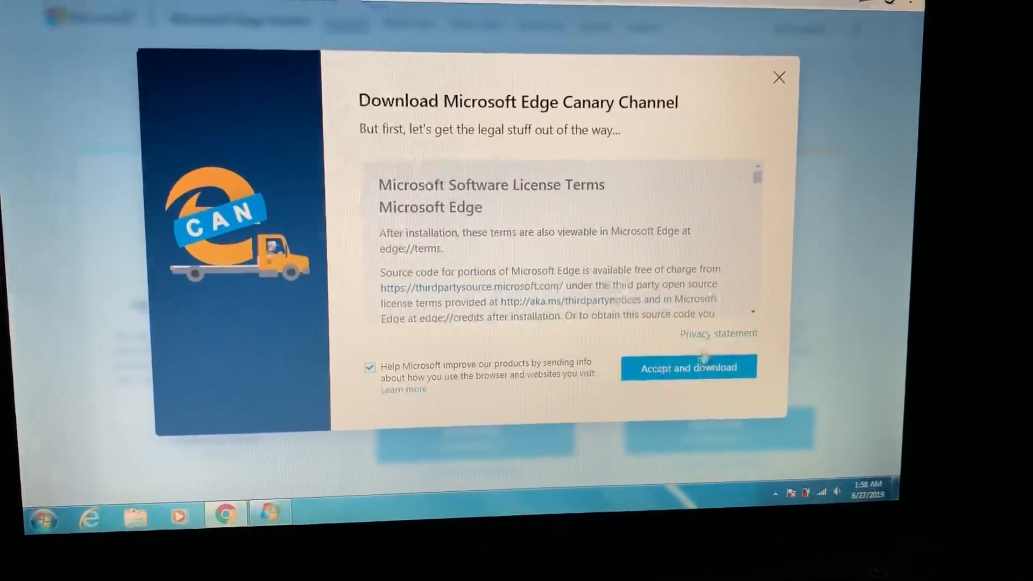
Accept the Canary license terms and dismiss the download confirmation message
{"action": "left_click", "coordinate": [689, 376]}
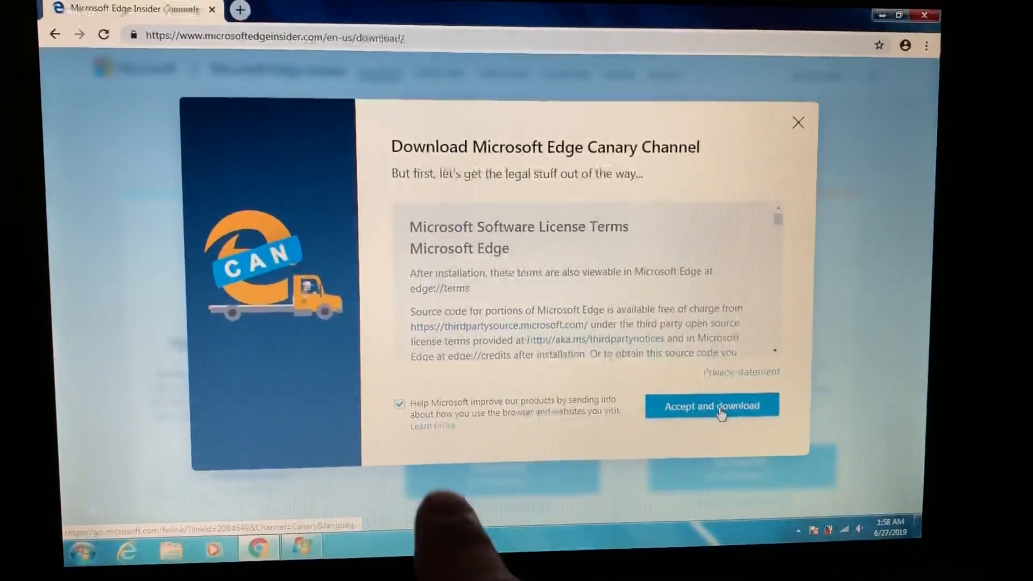
{"action": "left_click", "coordinate": [711, 406]}
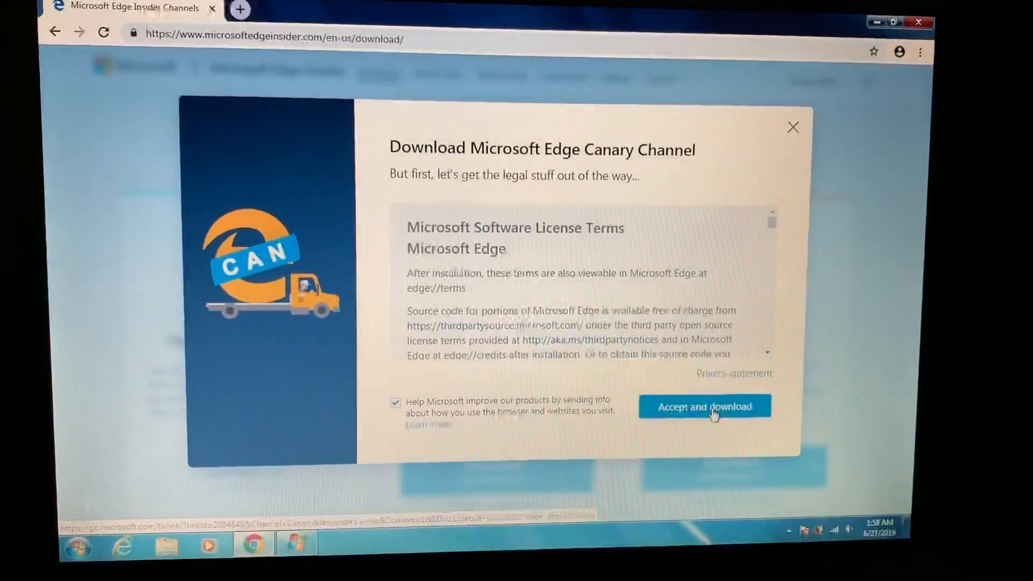
{"action": "left_click", "coordinate": [703, 407]}
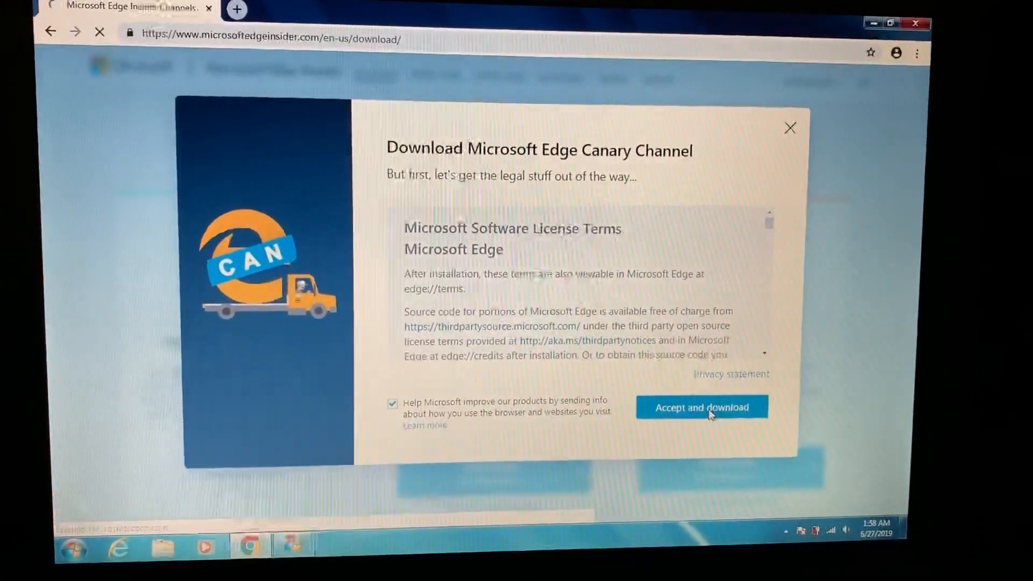
{"action": "left_click", "coordinate": [701, 407]}
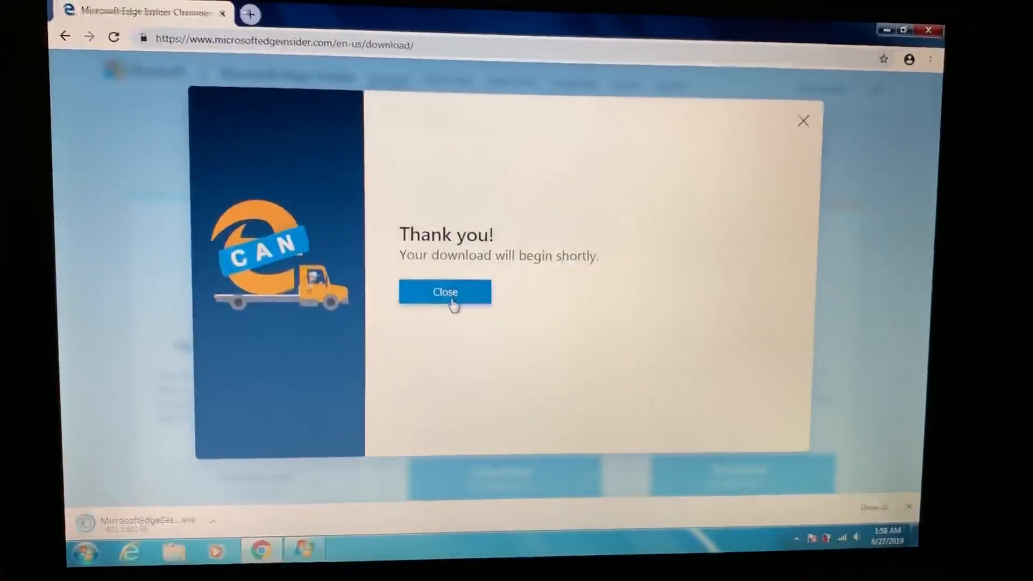
{"action": "left_click", "coordinate": [445, 292]}
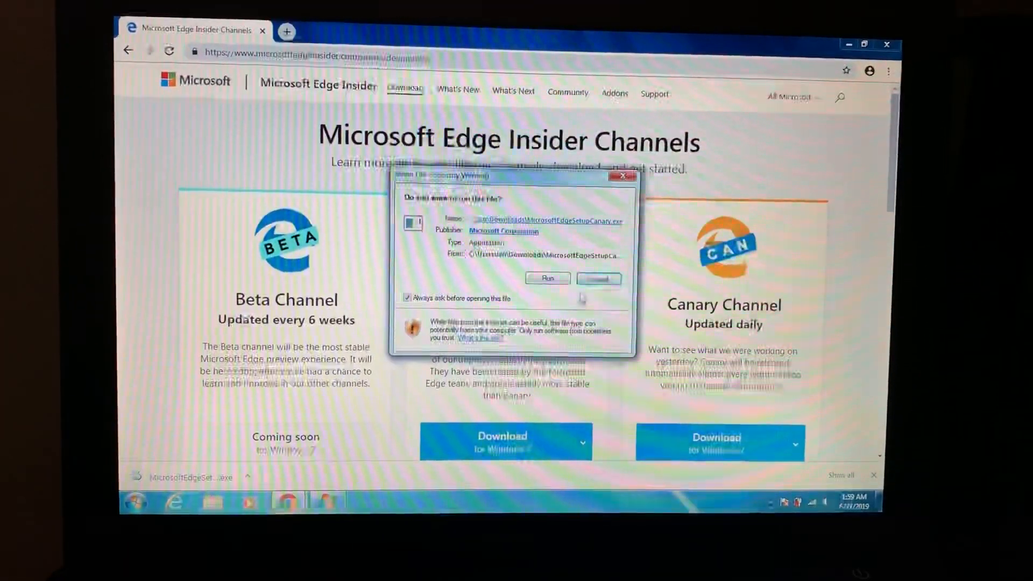
Run the downloaded Canary setup file from the Open File security warning
{"action": "left_click", "coordinate": [597, 278]}
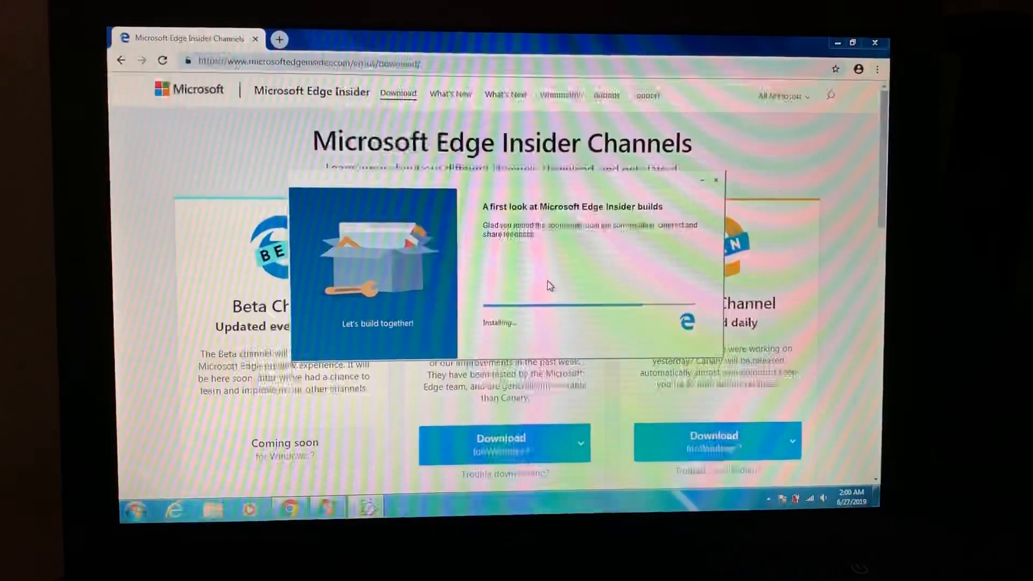
Let the Canary installer finish so Edge Canary opens its 'Let's set up the browser' dialog
{"action": "left_click", "coordinate": [716, 179]}
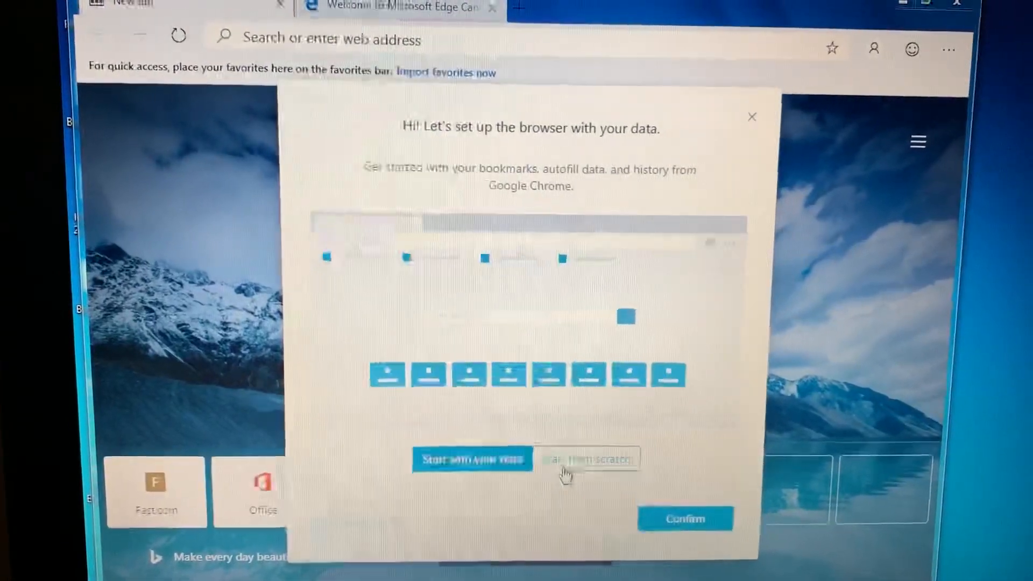
Start from scratch without importing data and choose the Inspirational new-tab look
{"action": "left_click", "coordinate": [586, 457]}
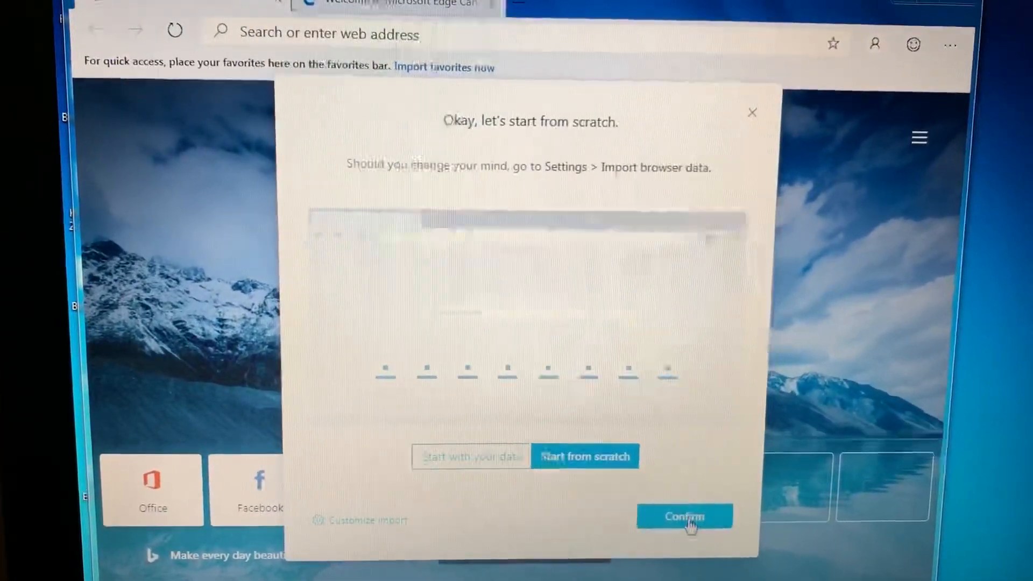
{"action": "left_click", "coordinate": [684, 516]}
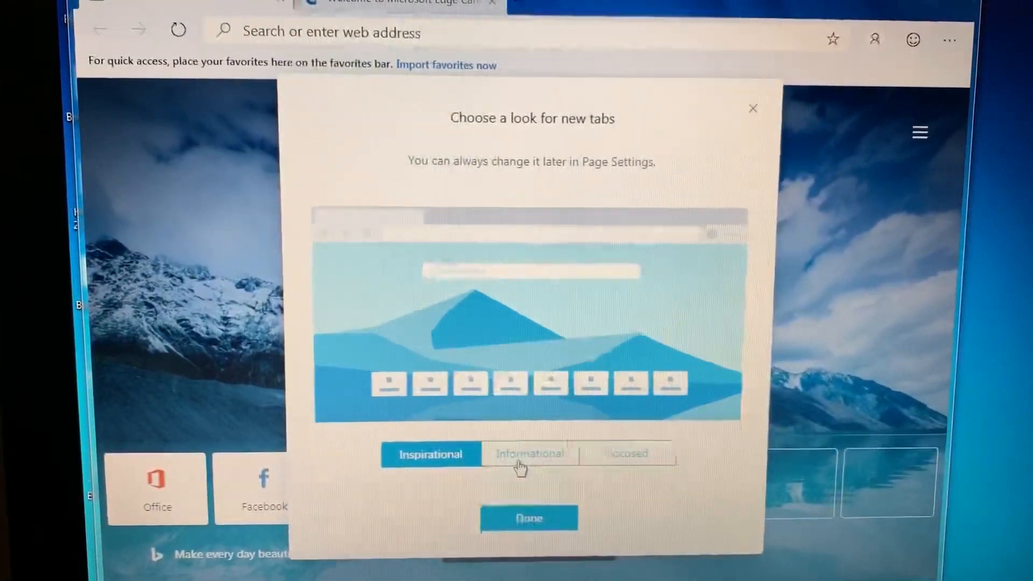
{"action": "left_click", "coordinate": [528, 453]}
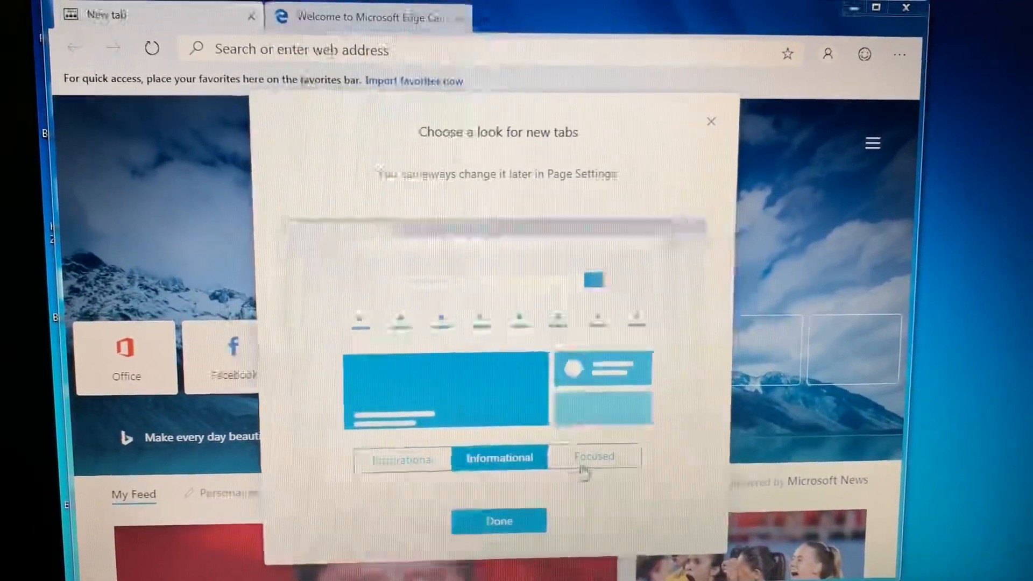
{"action": "left_click", "coordinate": [599, 459]}
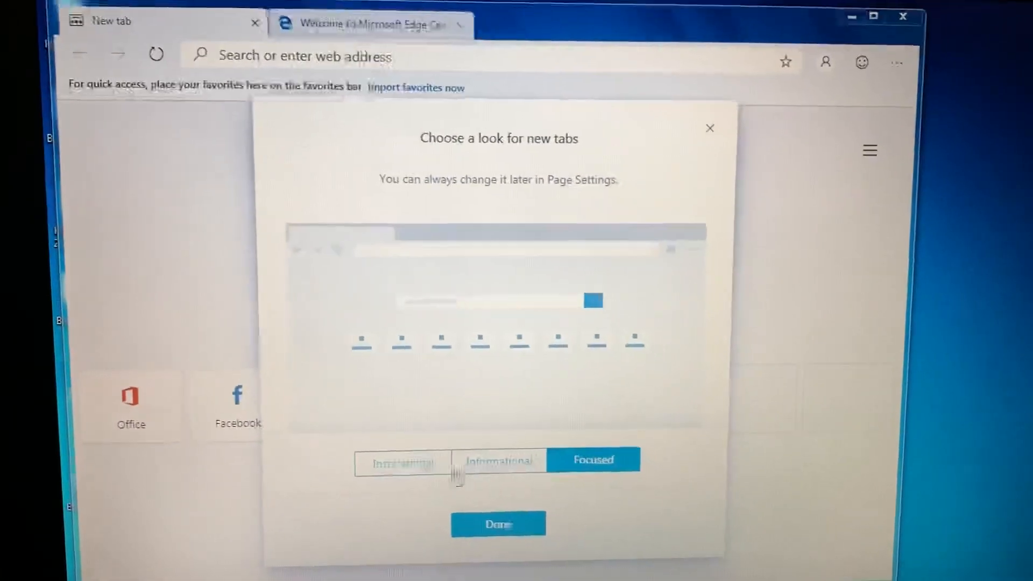
{"action": "left_click", "coordinate": [402, 459]}
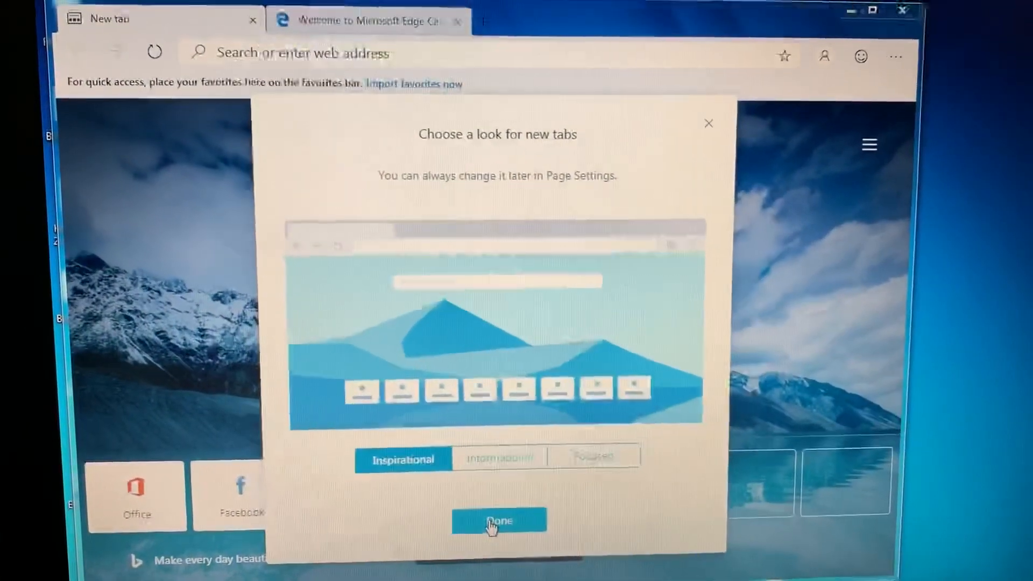
{"action": "left_click", "coordinate": [497, 522]}
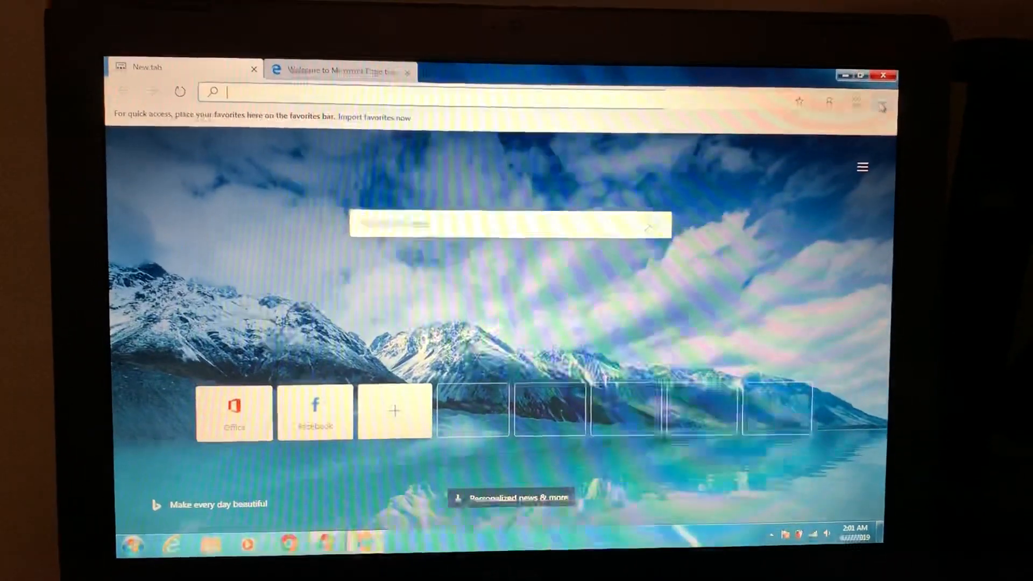
Open Settings from the '...' Settings and more menu
{"action": "left_click", "coordinate": [862, 167]}
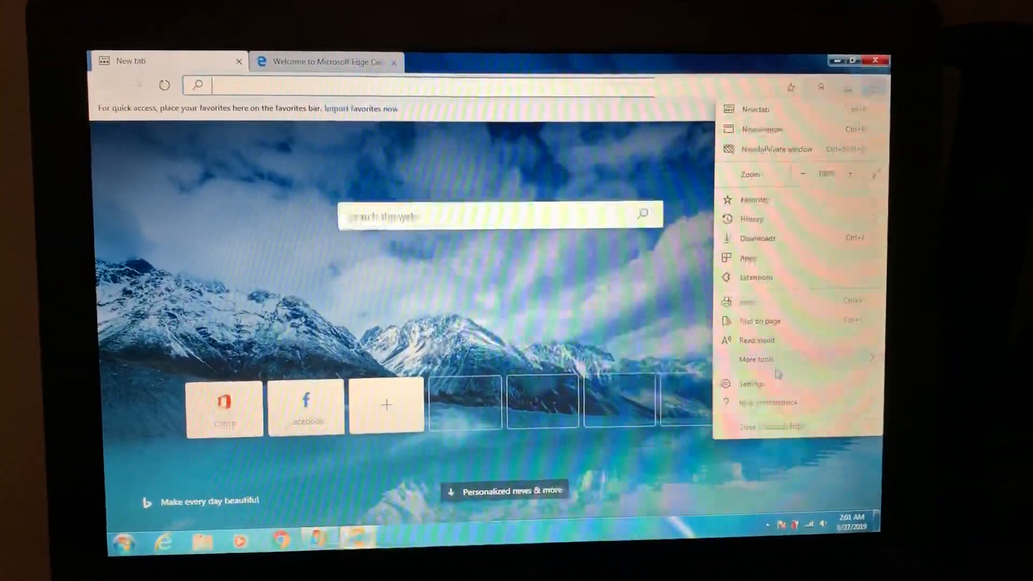
{"action": "left_click", "coordinate": [767, 400]}
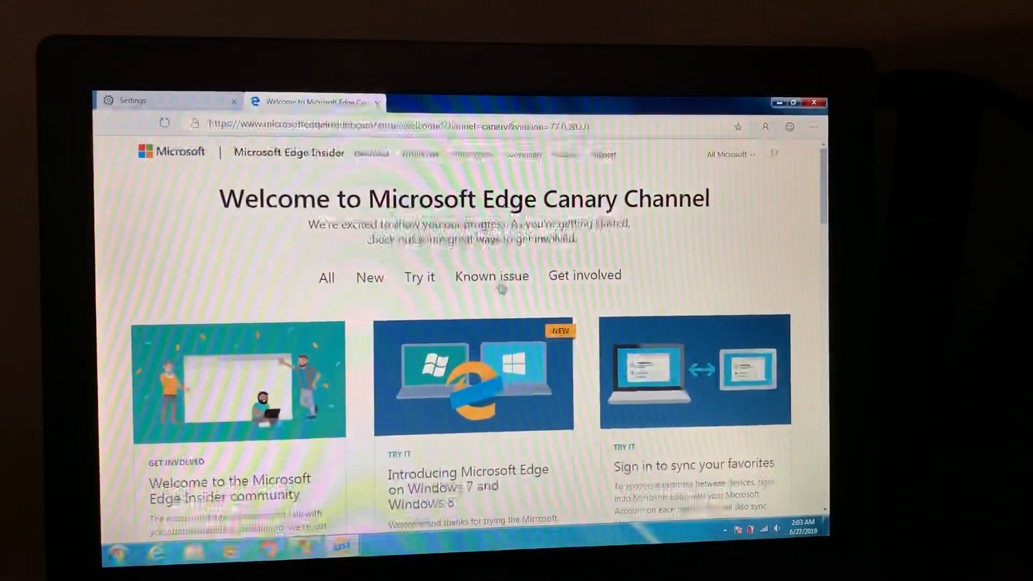
Filter the Canary welcome page to Known issue cards and scroll through them
{"action": "left_click", "coordinate": [491, 275]}
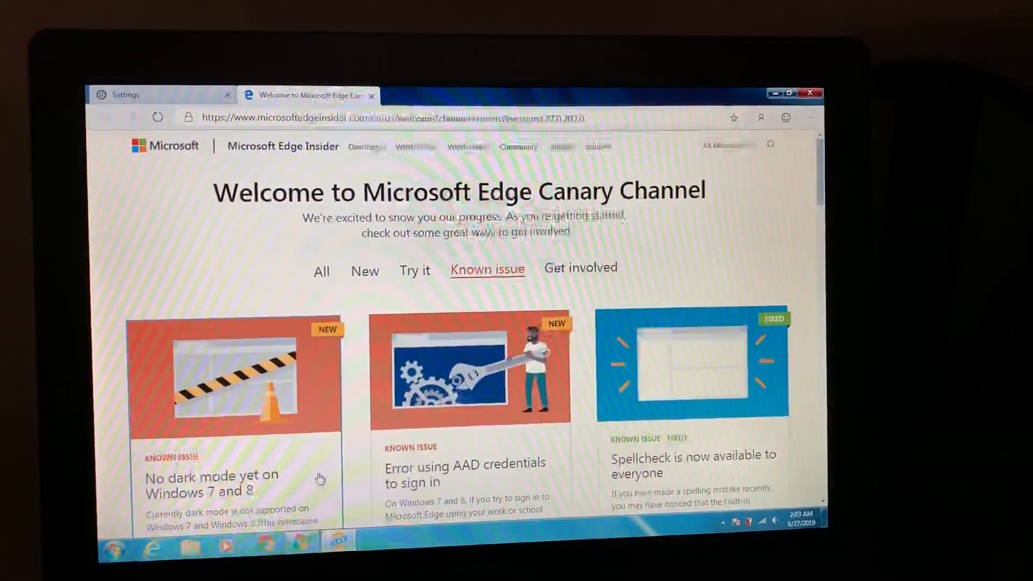
{"action": "scroll", "scroll_direction": "down", "scroll_amount": 3}
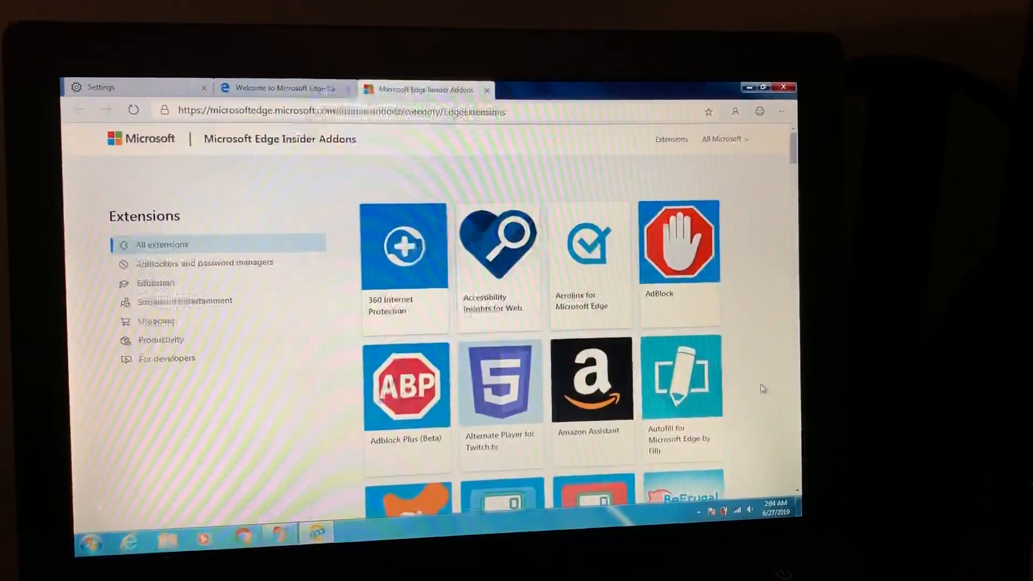
Scroll through the All extensions list in the Insider Addons catalog
{"action": "scroll", "scroll_direction": "down", "scroll_amount": 3}
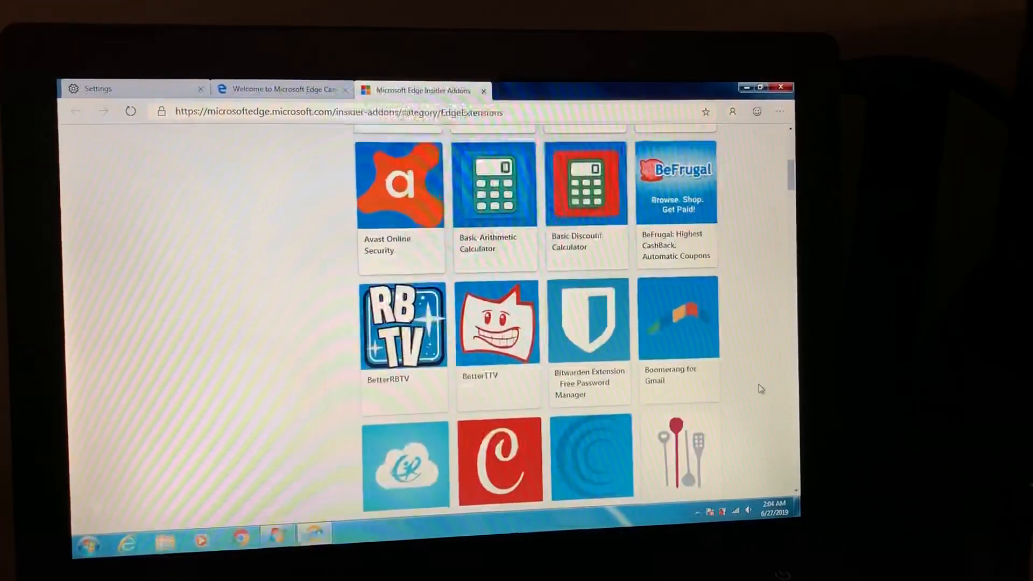
{"action": "scroll", "scroll_direction": "down", "scroll_amount": 3}
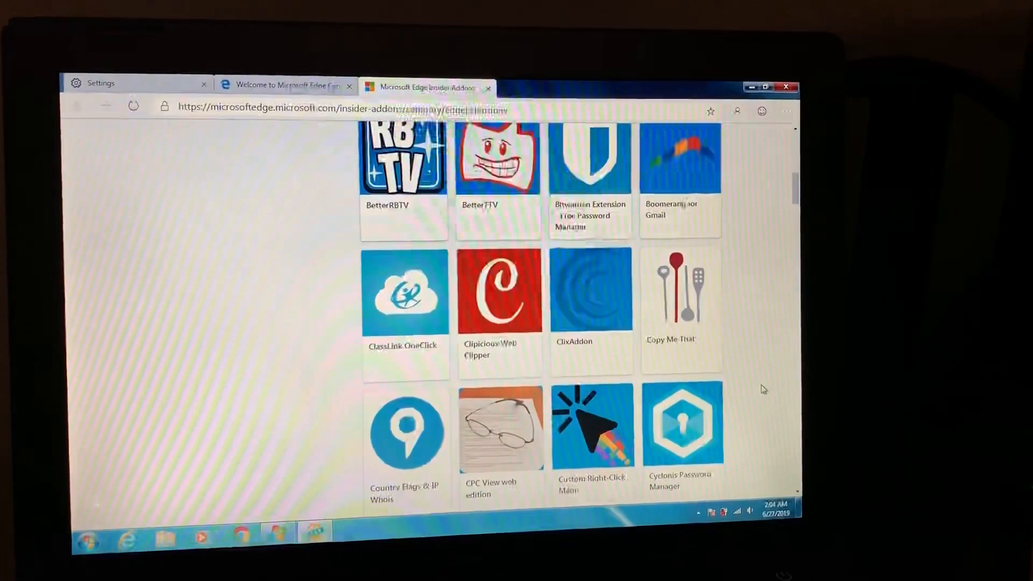
{"action": "scroll", "scroll_direction": "down", "scroll_amount": 3}
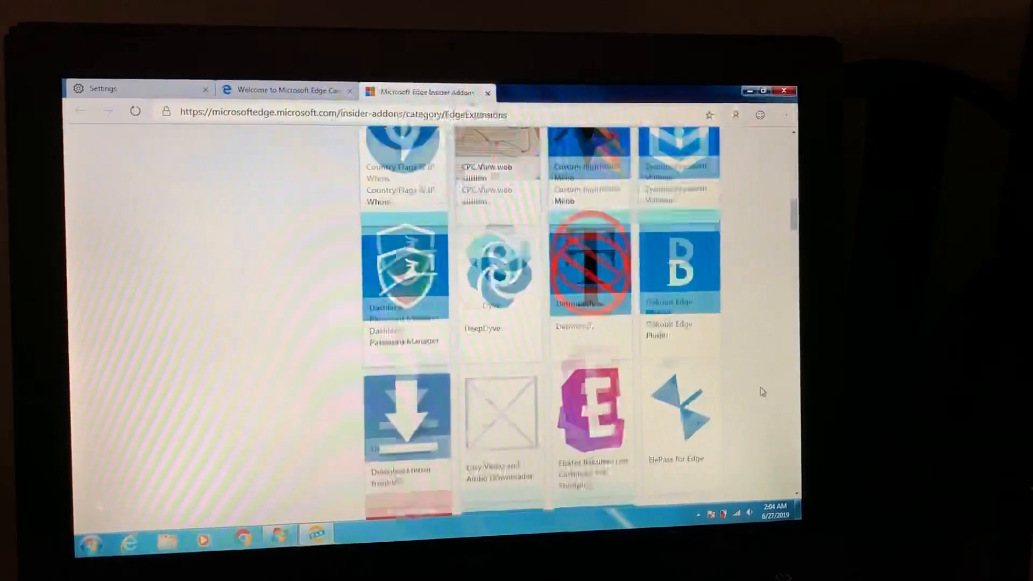
{"action": "scroll", "scroll_direction": "down", "scroll_amount": 3}
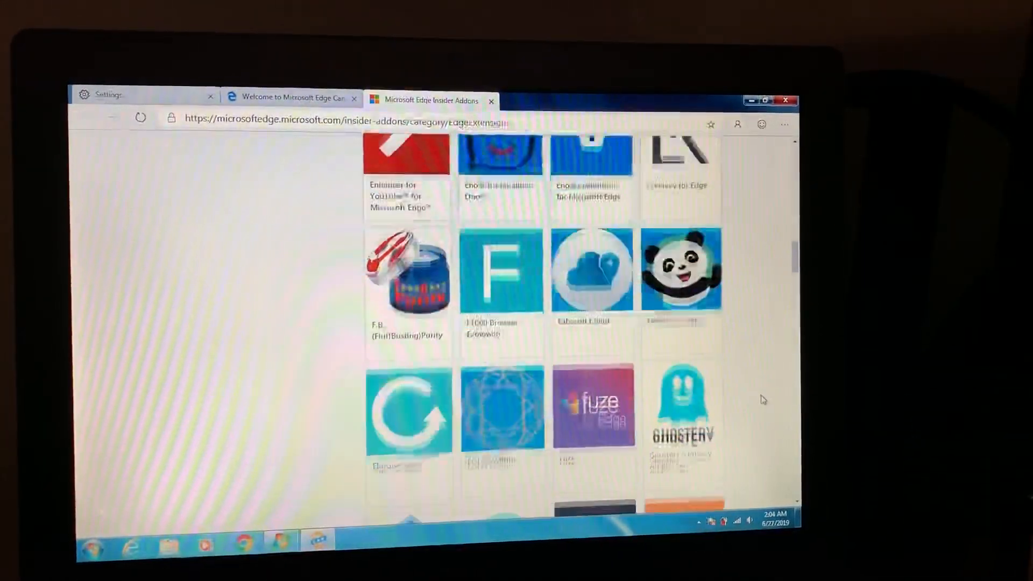
{"action": "scroll", "scroll_direction": "down", "scroll_amount": 3}
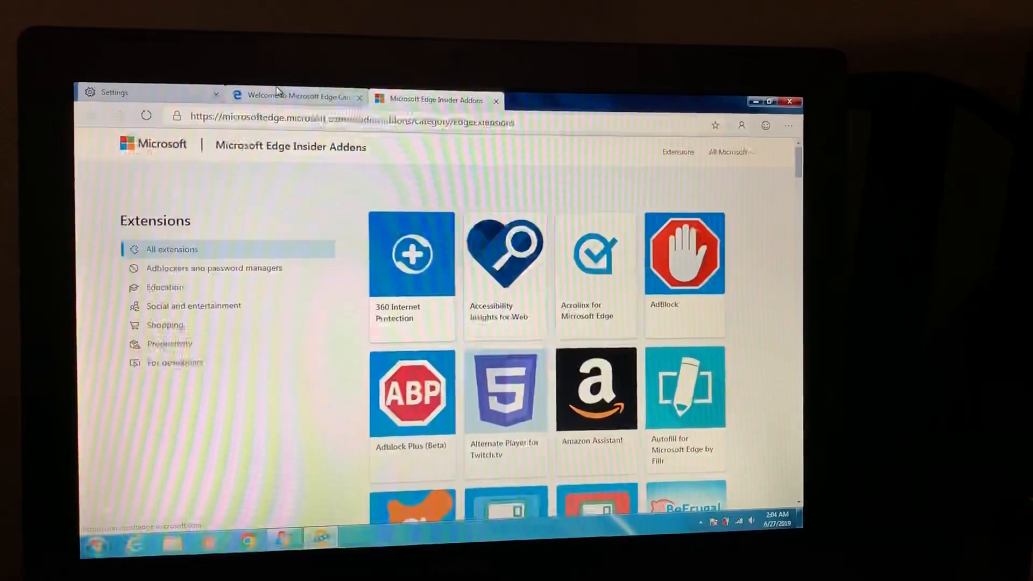
Go back to the Canary welcome tab, filter to All cards, and scroll to the Windows 7/8 card
{"action": "left_click", "coordinate": [290, 95]}
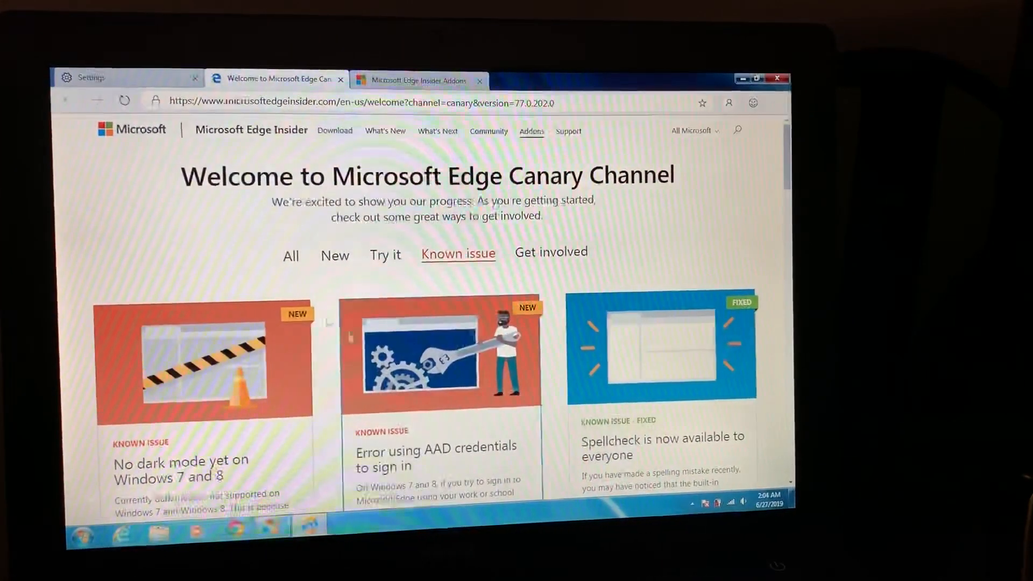
{"action": "left_click", "coordinate": [293, 257]}
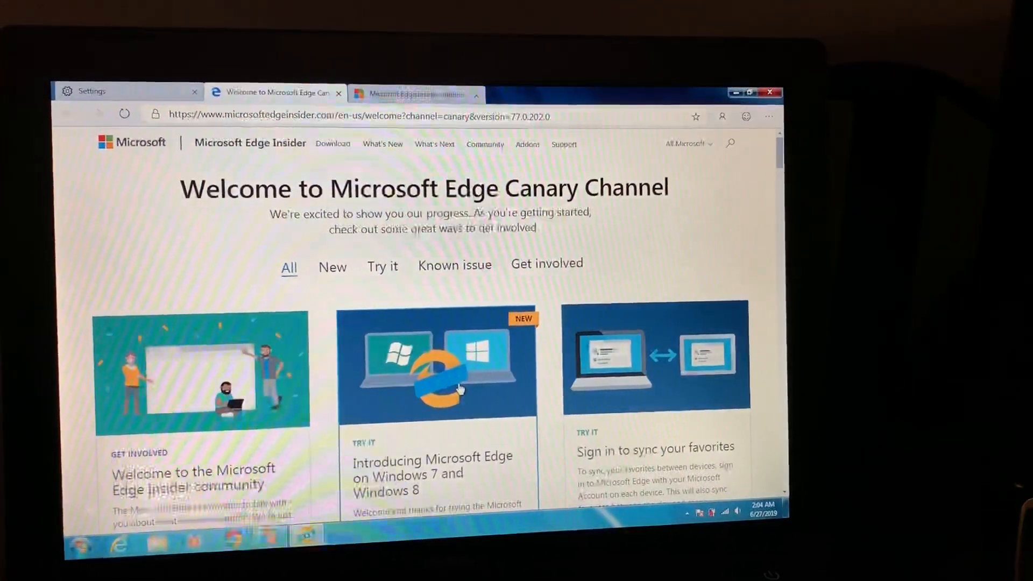
{"action": "scroll", "scroll_direction": "down", "scroll_amount": 3}
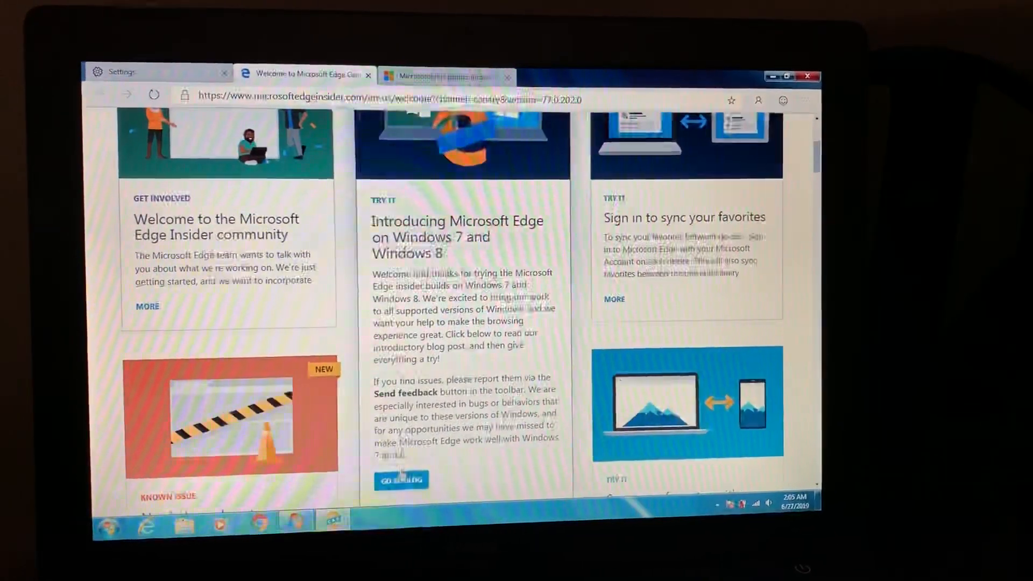
Open the 'Introducing Microsoft Edge on Windows 7 and Windows 8' blog post in a new tab
{"action": "left_click", "coordinate": [401, 481]}
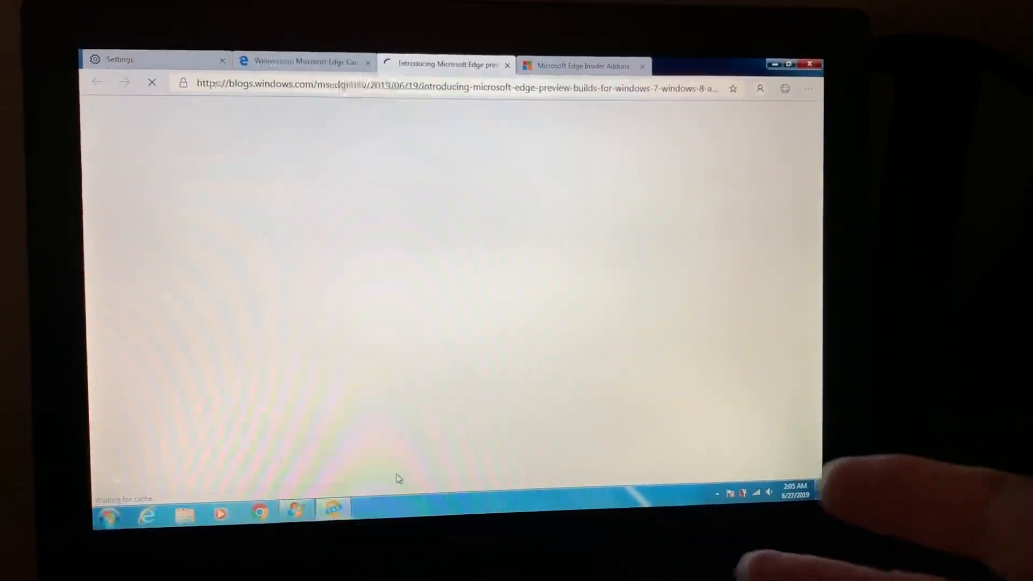